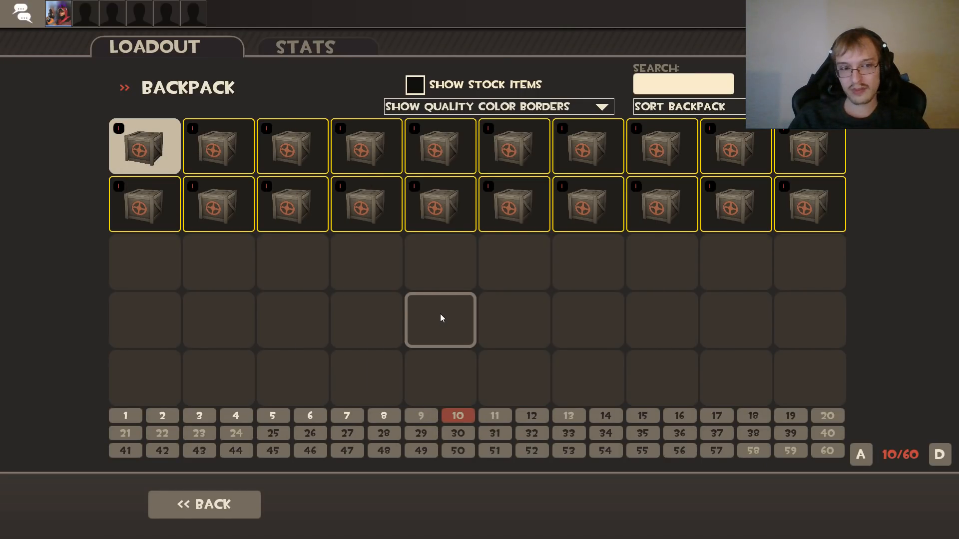
Open the first two top-row Unlocked Cosmetic Crates and begin using a third.
{"action": "right_click", "coordinate": [145, 146]}
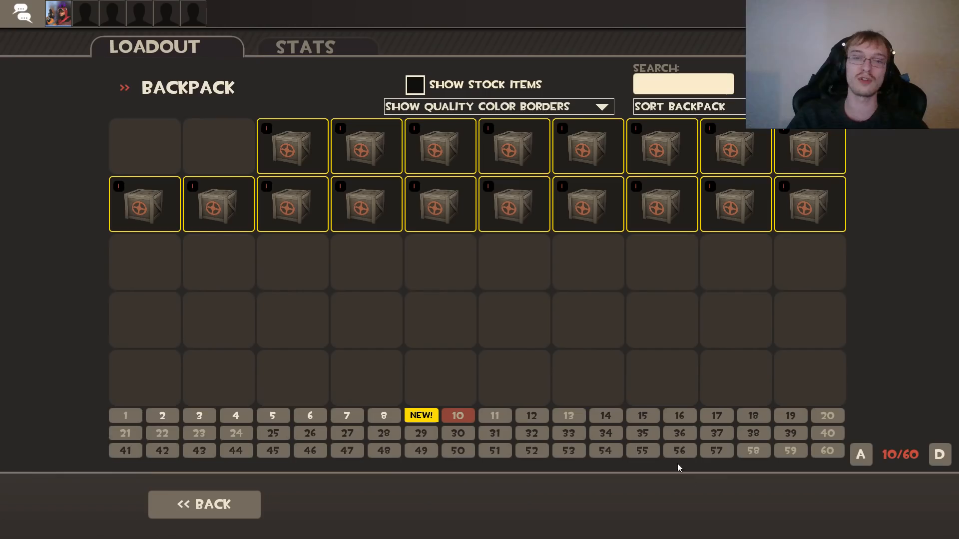
{"action": "left_click", "coordinate": [293, 145]}
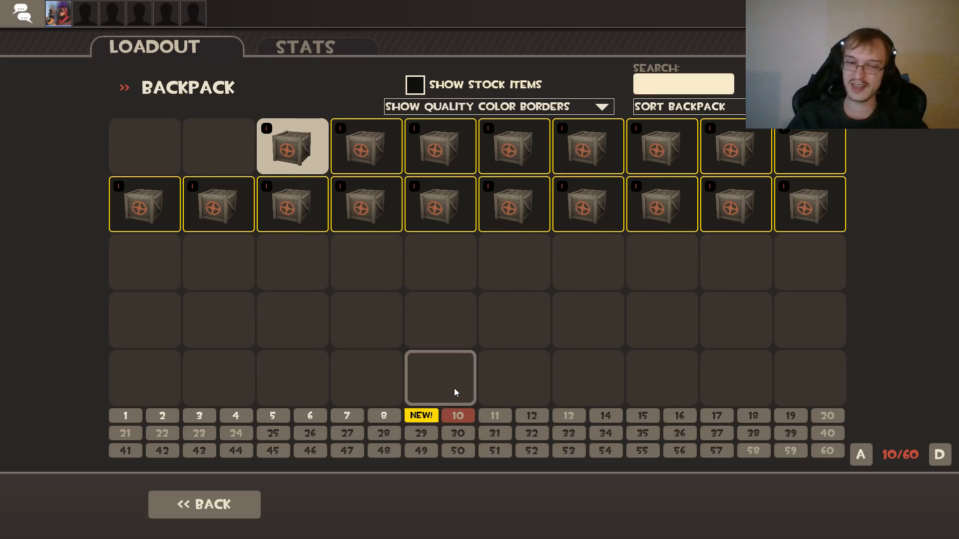
{"action": "left_click", "coordinate": [292, 145]}
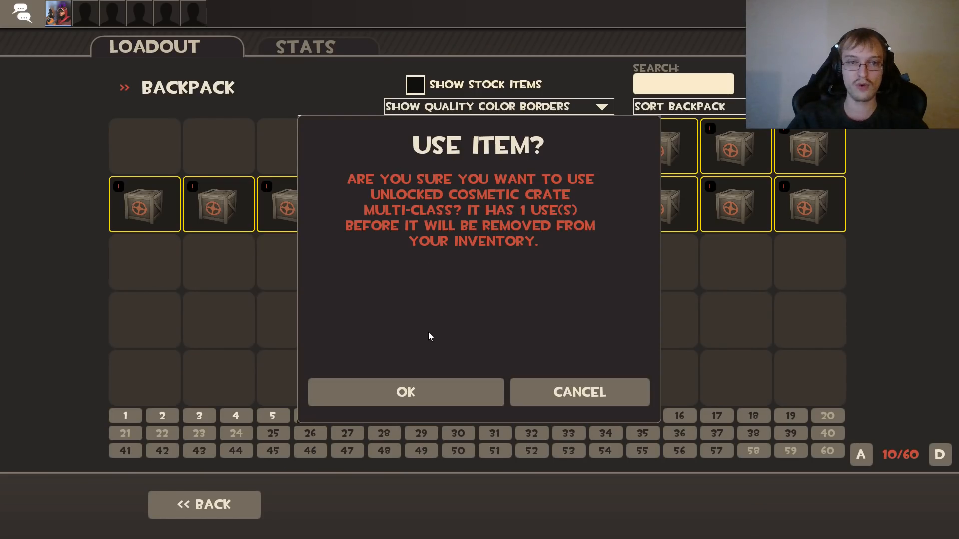
Open more crates, unboxing a Strange Teufort Tooth Kicker, and start using another crate.
{"action": "left_click", "coordinate": [406, 392]}
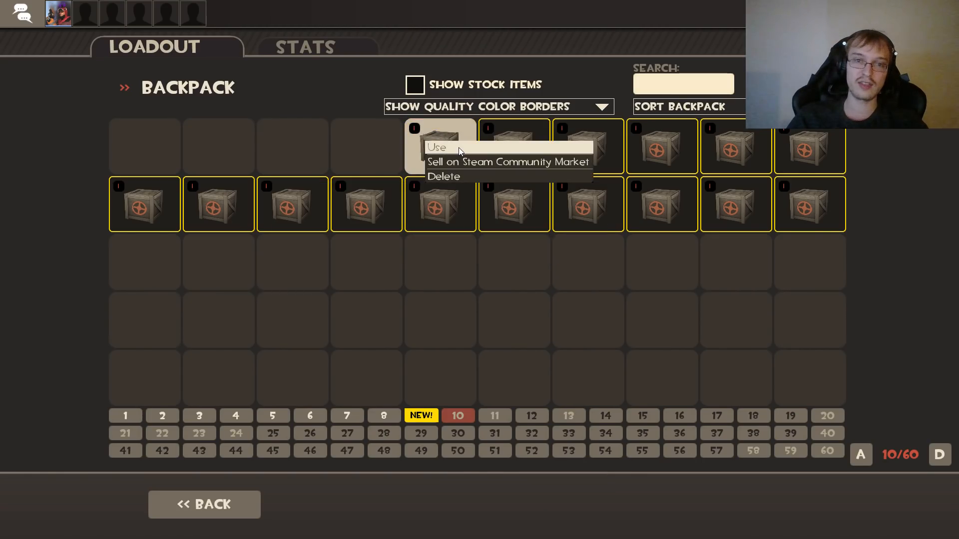
{"action": "left_click", "coordinate": [436, 147]}
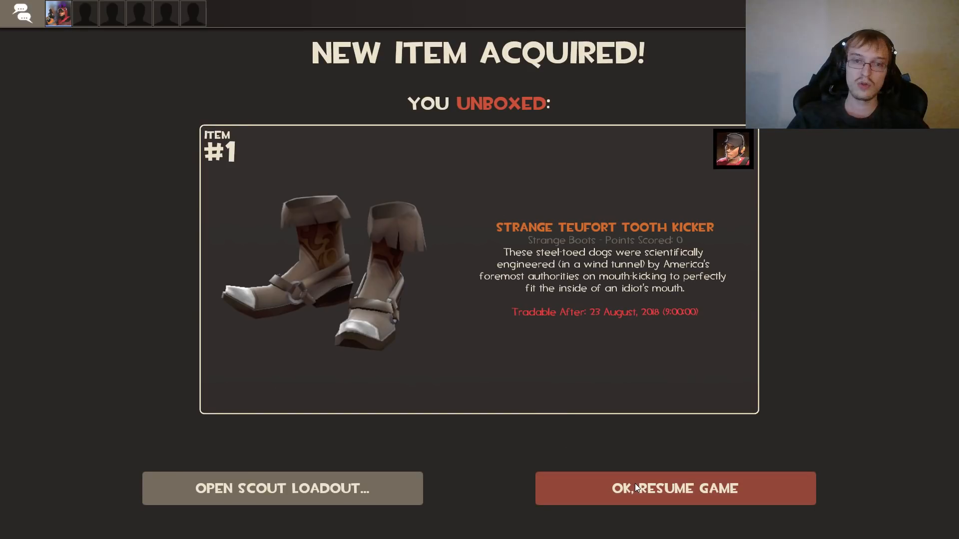
{"action": "left_click", "coordinate": [675, 487]}
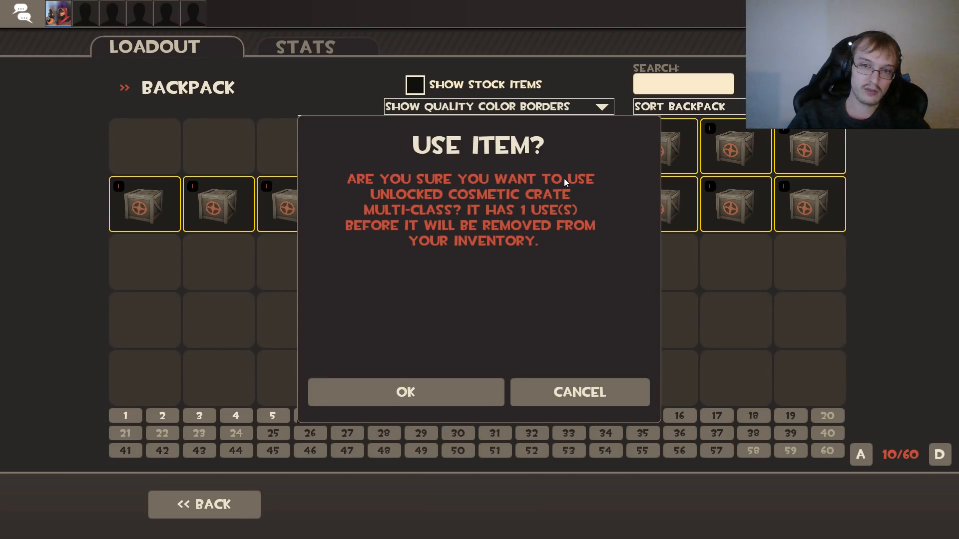
Open the next crates, unboxing The Virtual Viewfinder.
{"action": "left_click", "coordinate": [405, 392]}
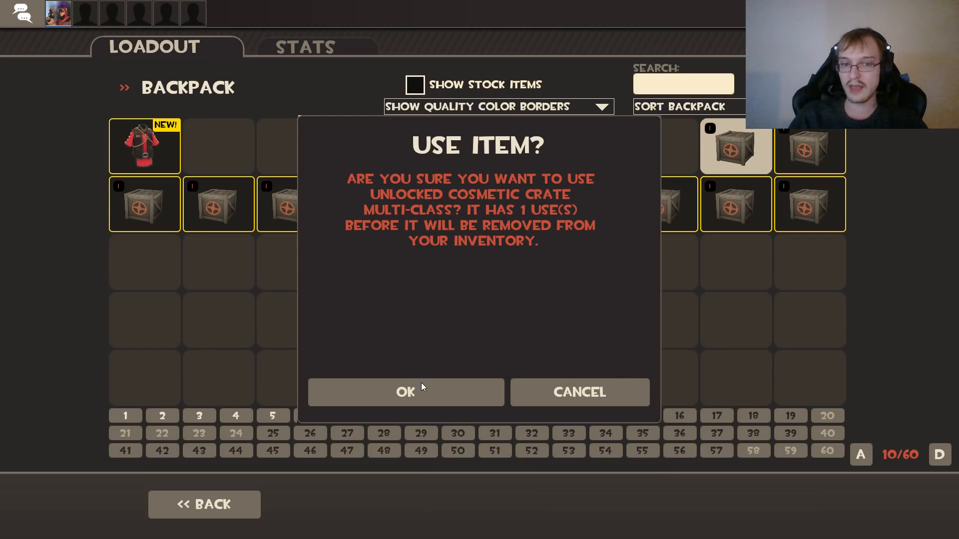
{"action": "left_click", "coordinate": [406, 392]}
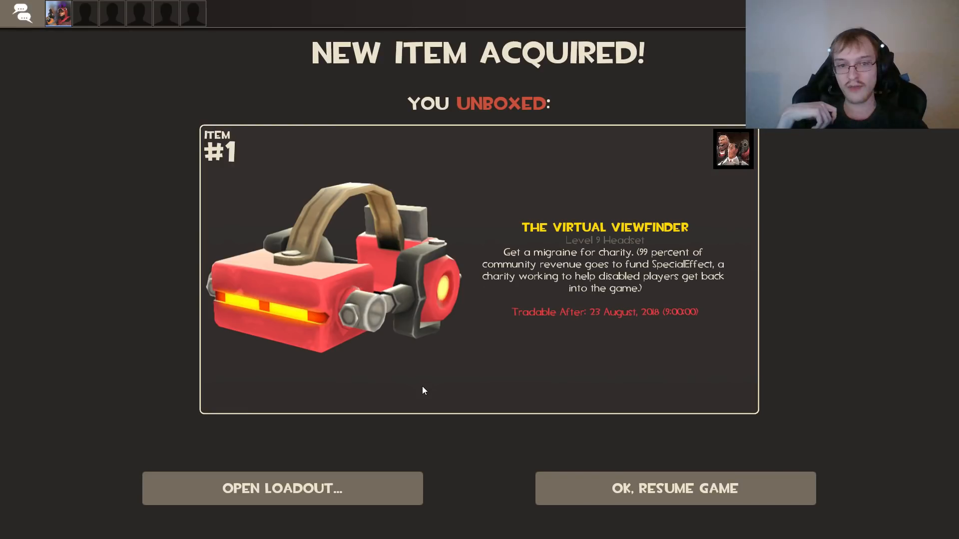
{"action": "left_click", "coordinate": [281, 488]}
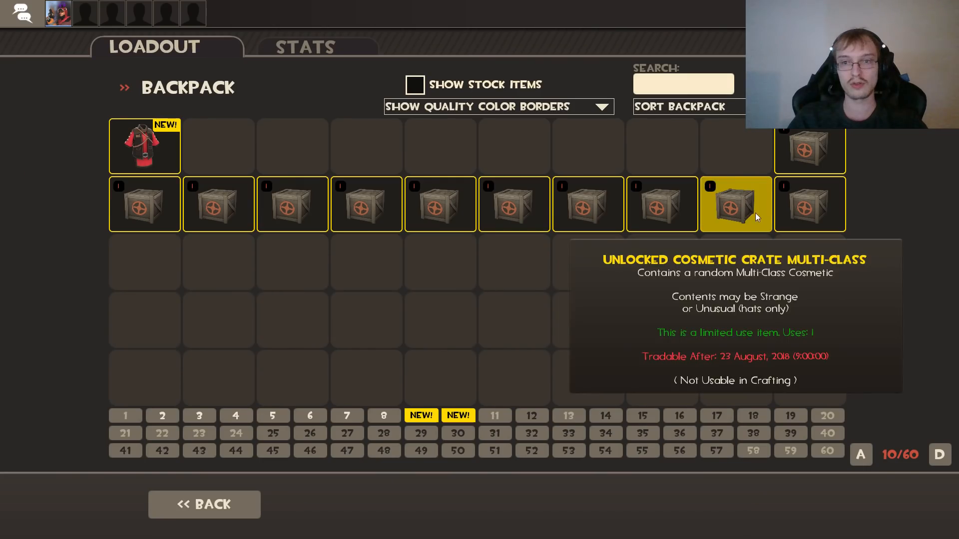
Open the last top-row crate for a Weight Room Warmer and confirm the first second-row crate.
{"action": "double_click", "coordinate": [735, 204]}
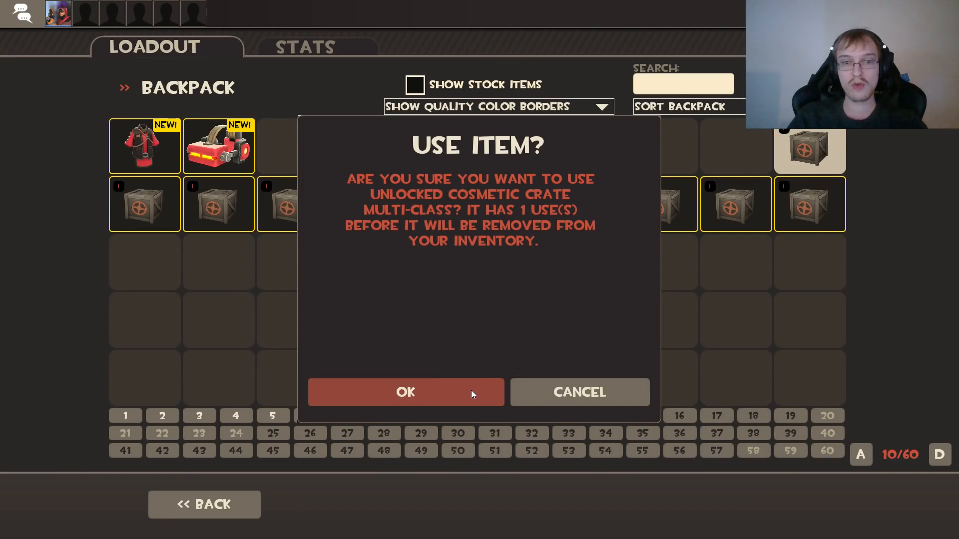
{"action": "left_click", "coordinate": [405, 392]}
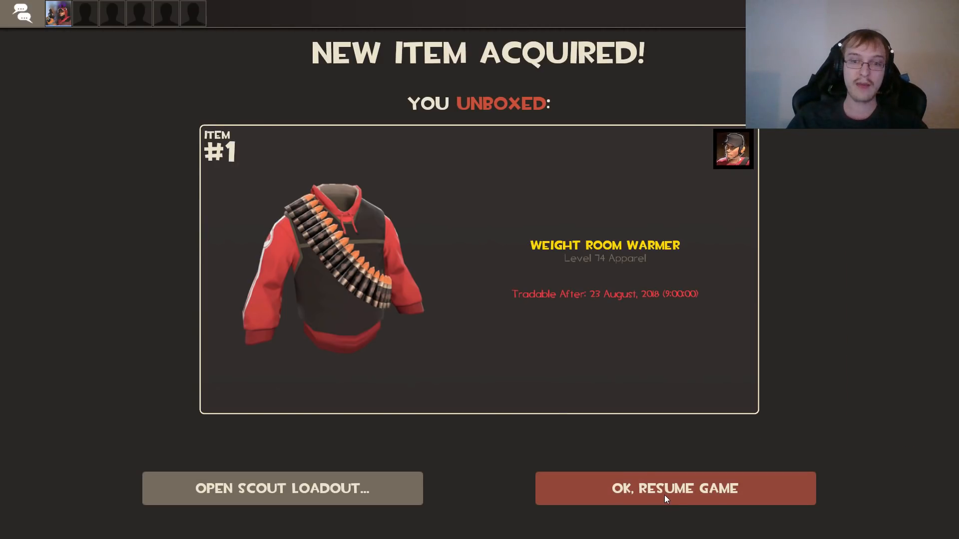
{"action": "left_click", "coordinate": [675, 488]}
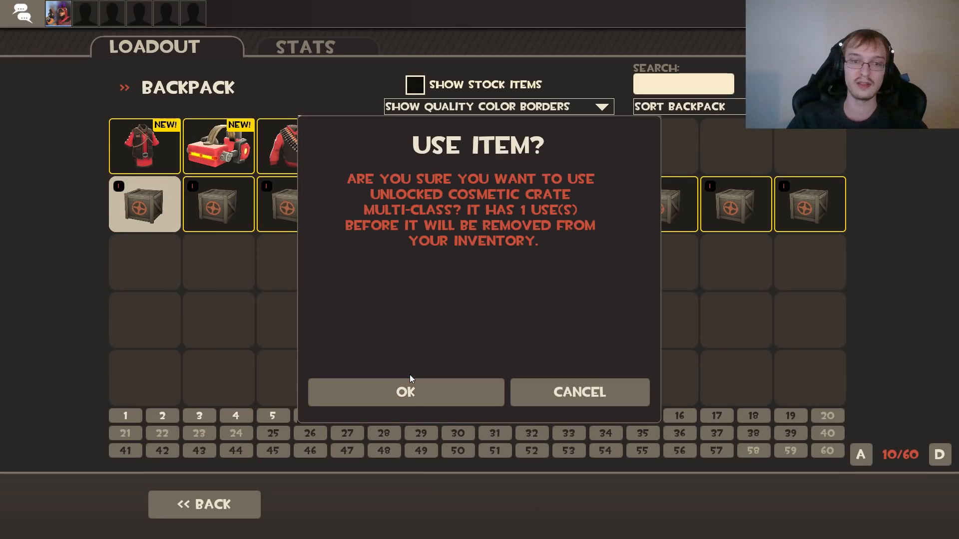
{"action": "left_click", "coordinate": [405, 392]}
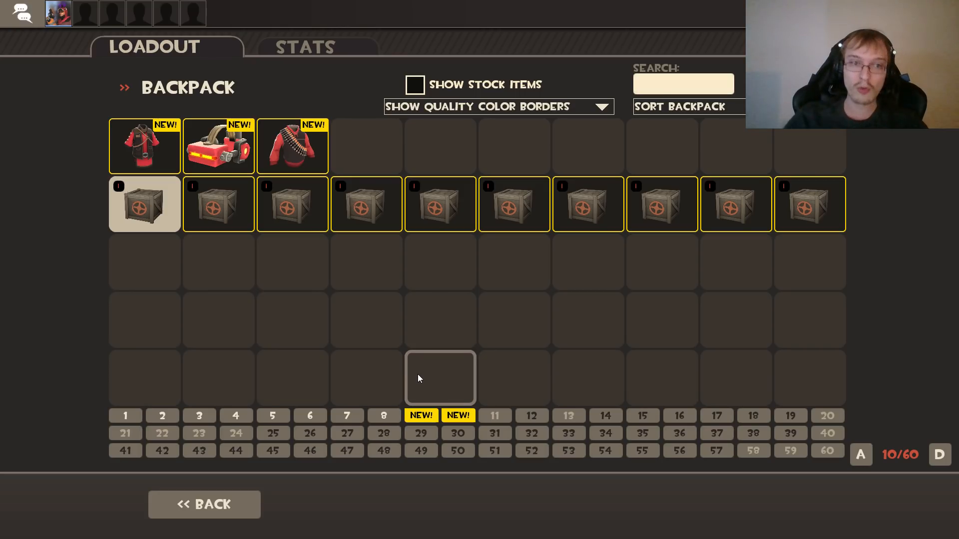
Unbox a coat and The Marxman from second-row crates, then open the next crate.
{"action": "left_click", "coordinate": [144, 205]}
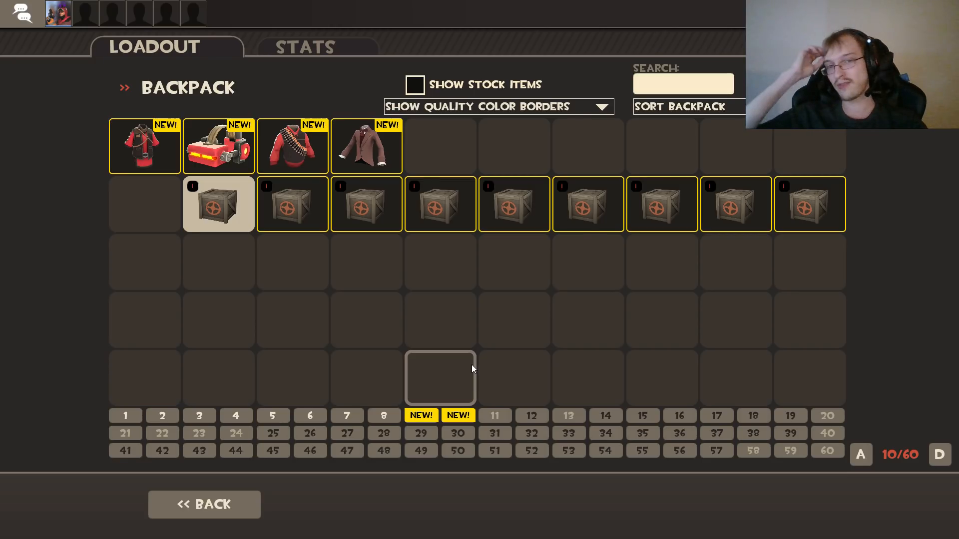
{"action": "left_click", "coordinate": [218, 204]}
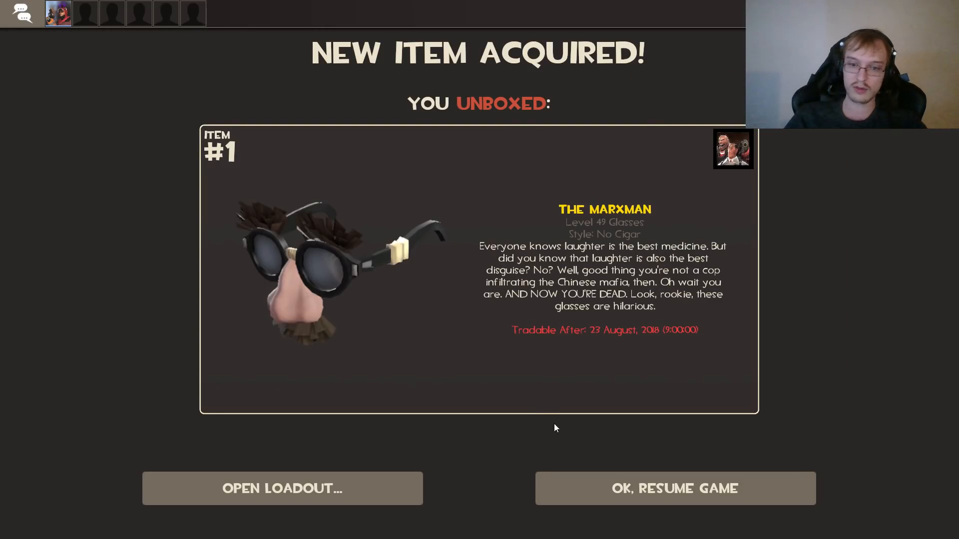
{"action": "left_click", "coordinate": [282, 489]}
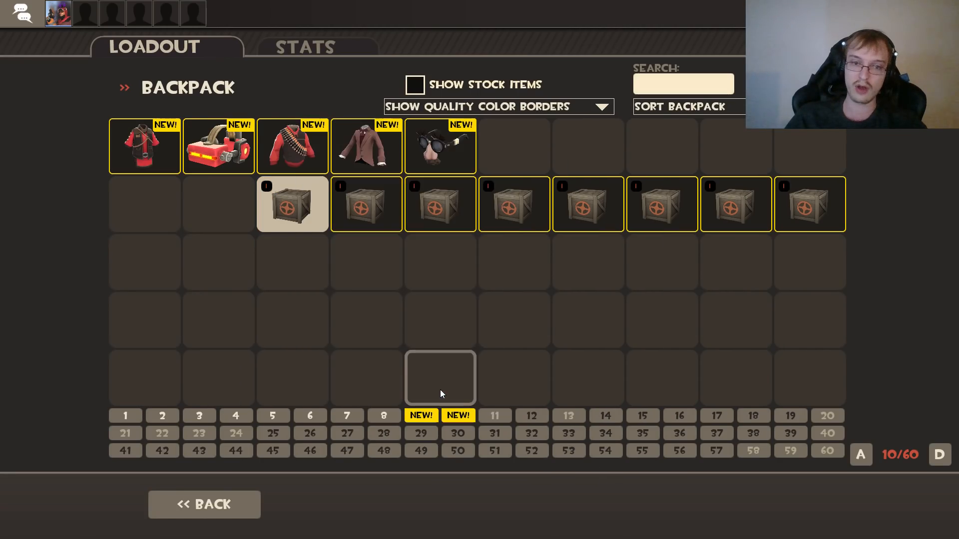
{"action": "left_click", "coordinate": [292, 204]}
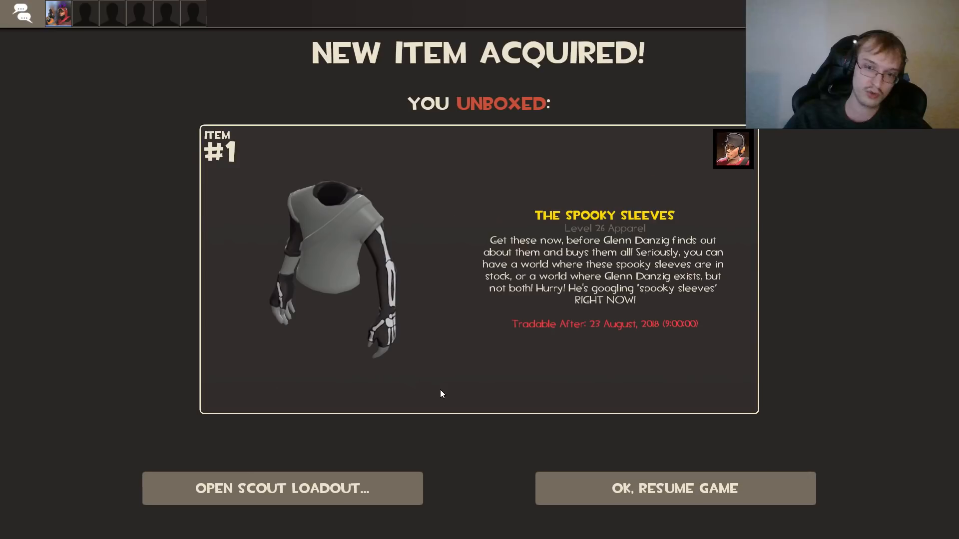
Unbox Spooky Sleeves, The Killer Exclusive and The Crone's Dome from further crates.
{"action": "left_click", "coordinate": [281, 488]}
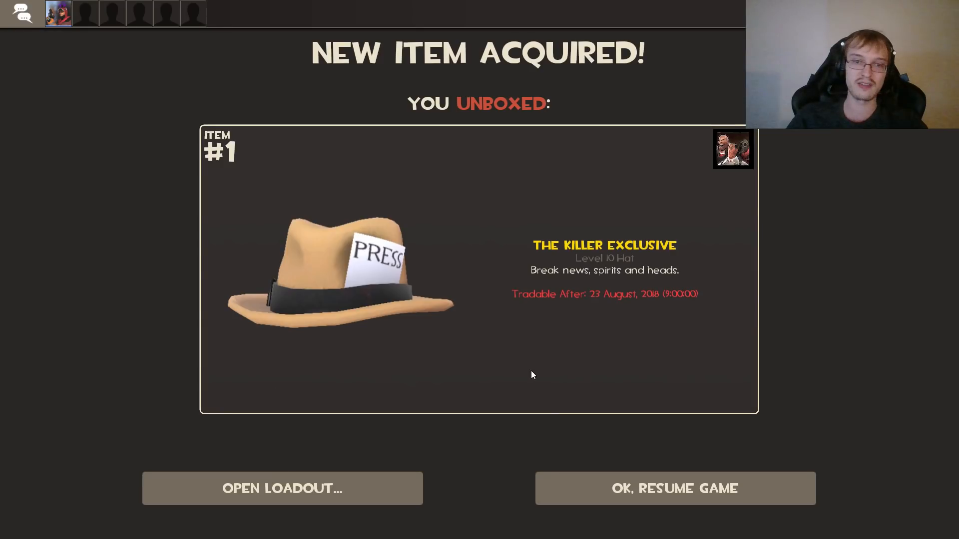
{"action": "left_click", "coordinate": [281, 488]}
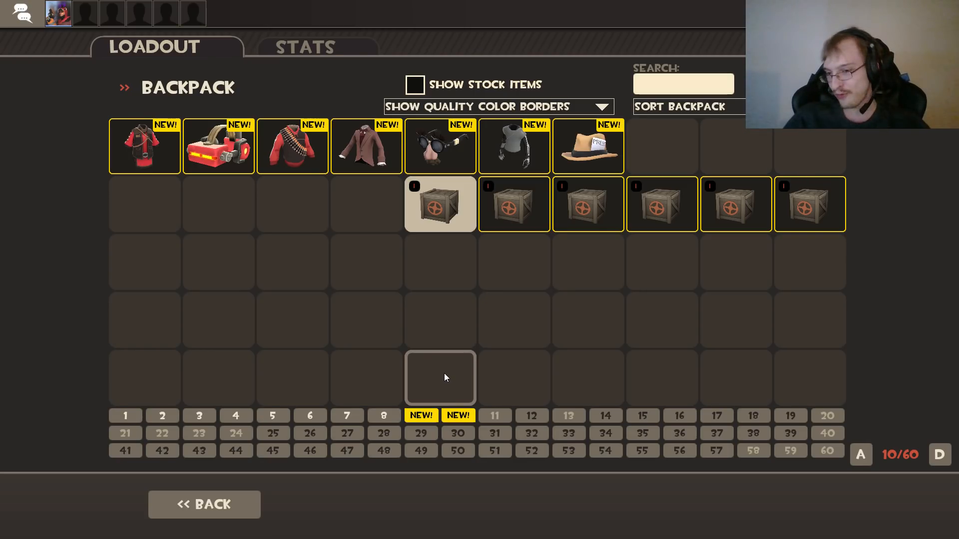
{"action": "left_click", "coordinate": [440, 204]}
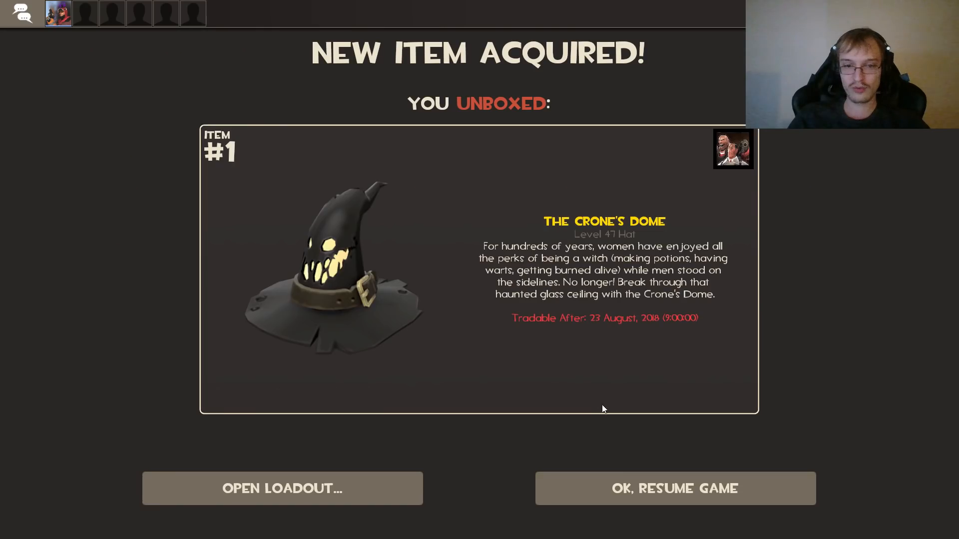
{"action": "left_click", "coordinate": [281, 488]}
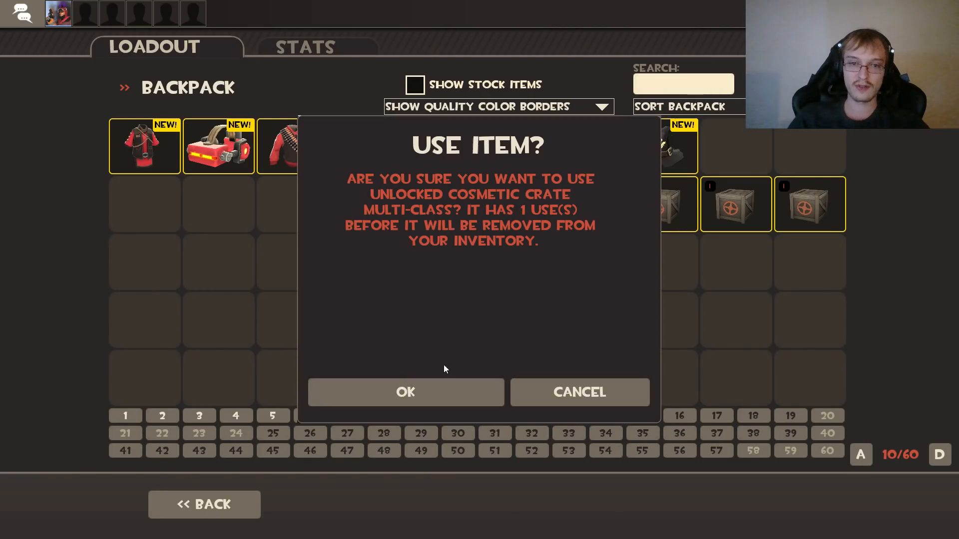
Open four more crates, unboxing boots and the Dr. Whoa shirt, leaving one crate.
{"action": "left_click", "coordinate": [406, 392]}
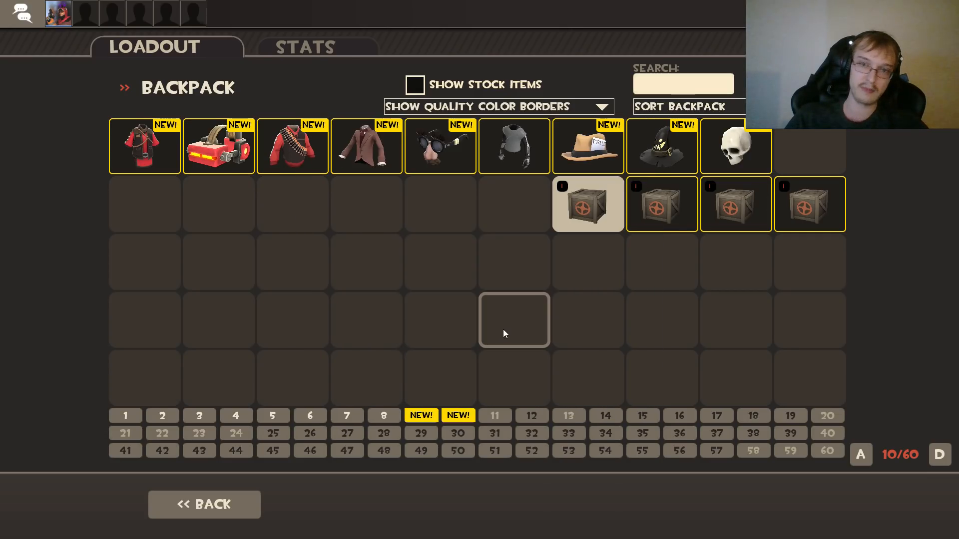
{"action": "left_click", "coordinate": [588, 204]}
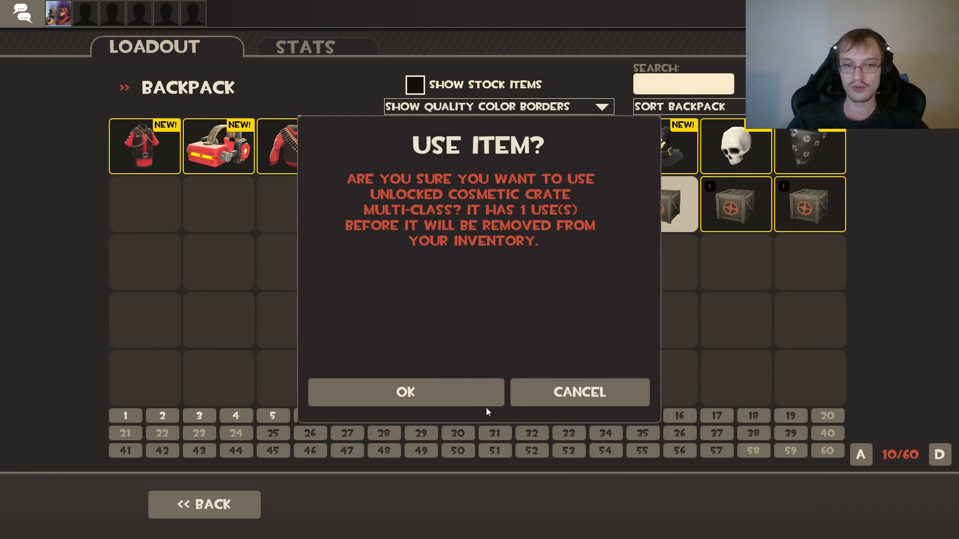
{"action": "left_click", "coordinate": [405, 392]}
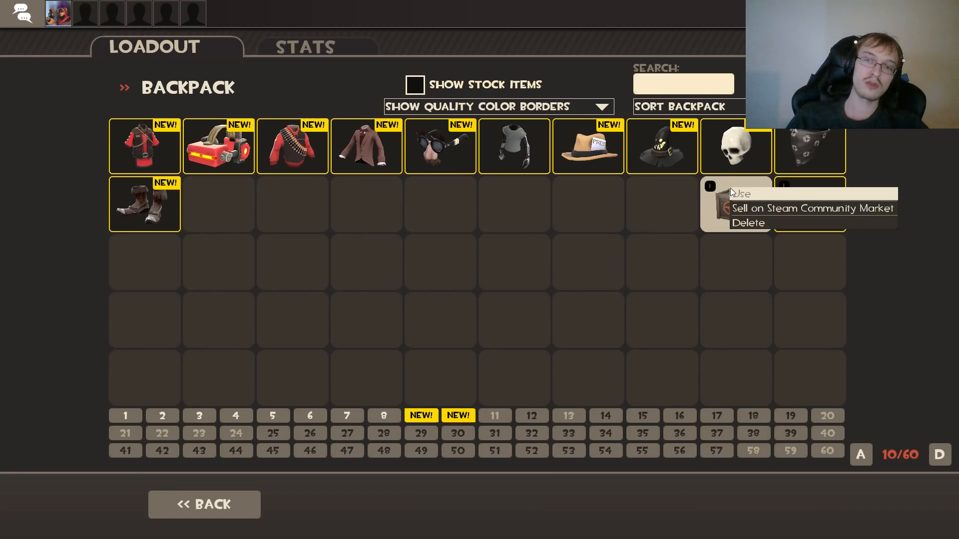
{"action": "left_click", "coordinate": [743, 193]}
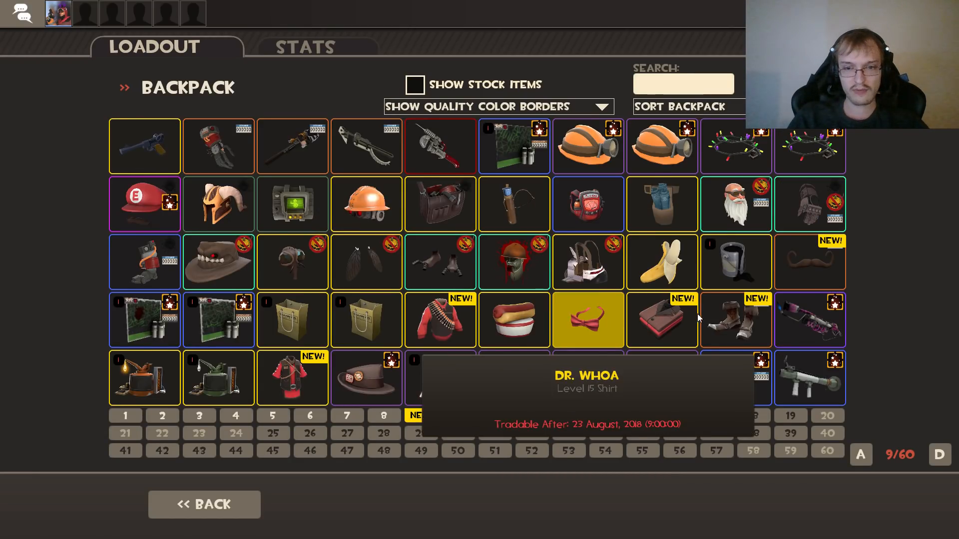
{"action": "mouse_move", "coordinate": [457, 416]}
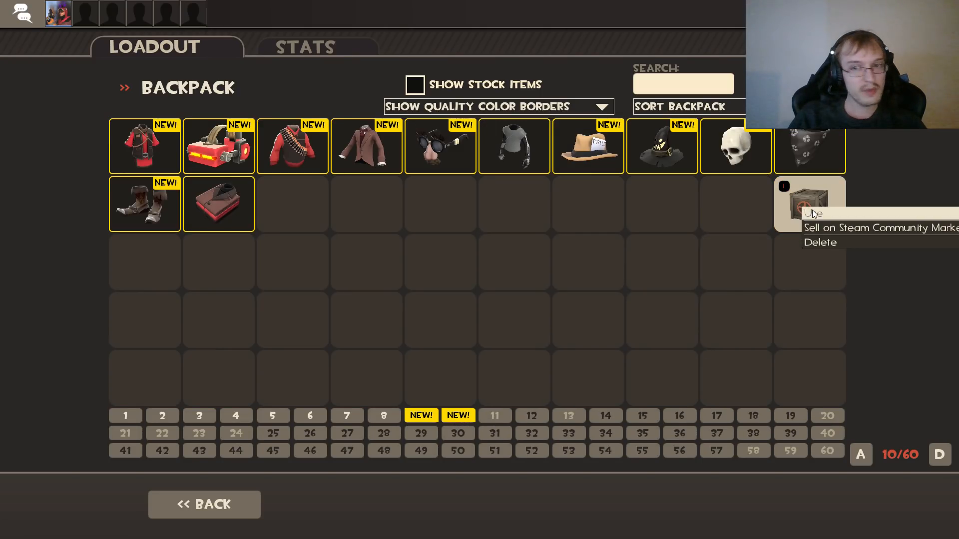
{"action": "left_click", "coordinate": [439, 262]}
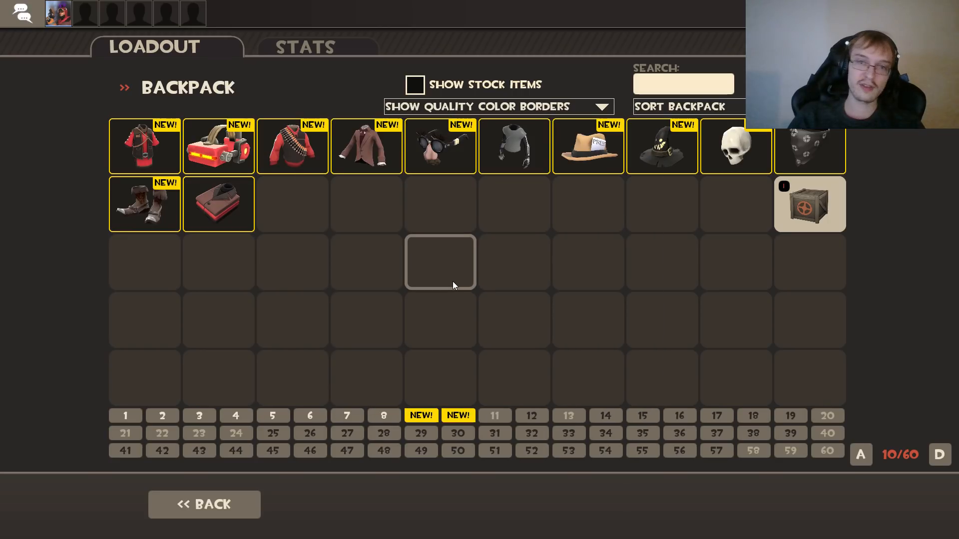
Open the final crate and collect the Noble Amassment of Hats.
{"action": "left_click", "coordinate": [809, 204]}
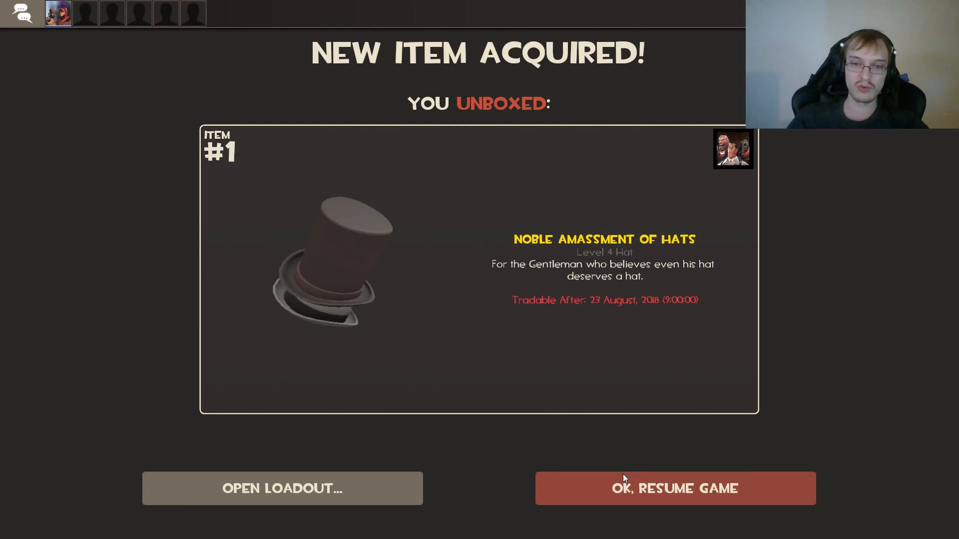
{"action": "left_click", "coordinate": [282, 488]}
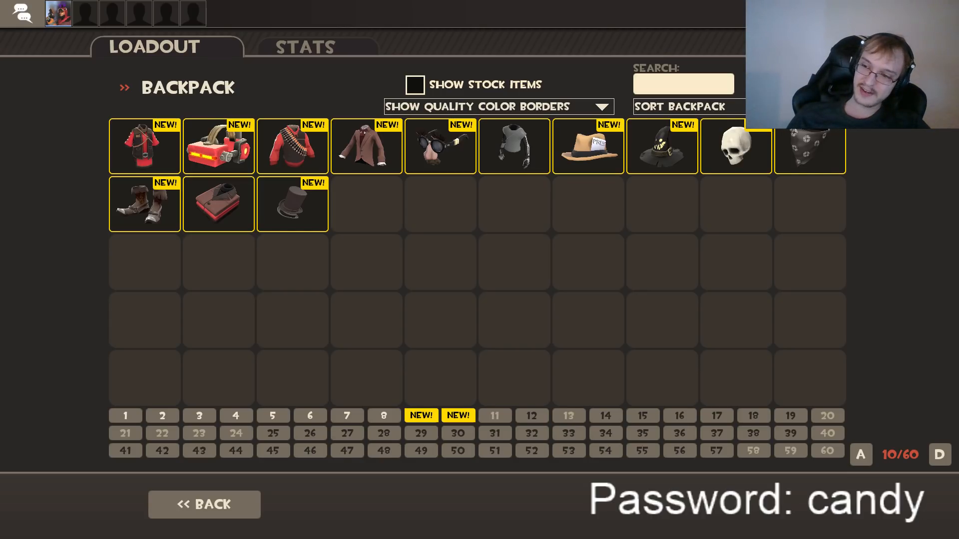
{"action": "mouse_move", "coordinate": [810, 320]}
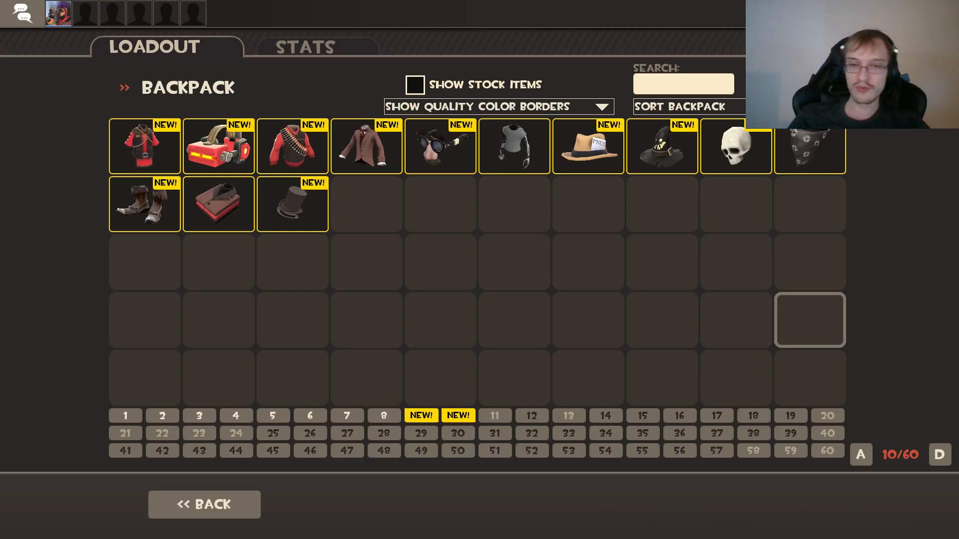
{"action": "mouse_move", "coordinate": [777, 308]}
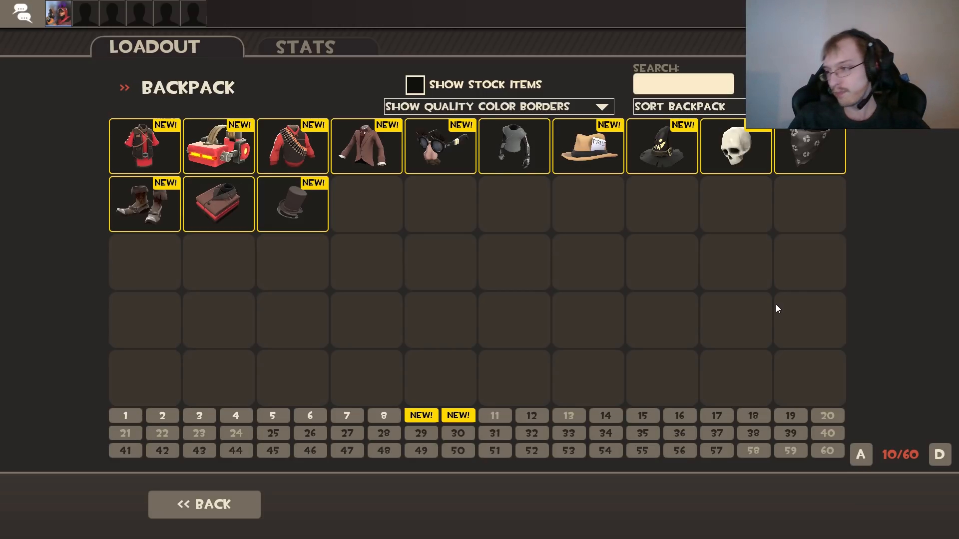